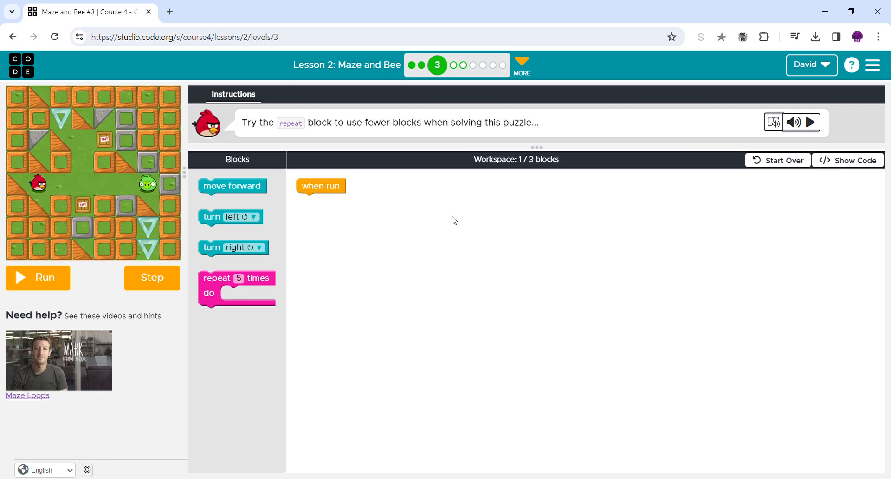
mouse_move(246, 209)
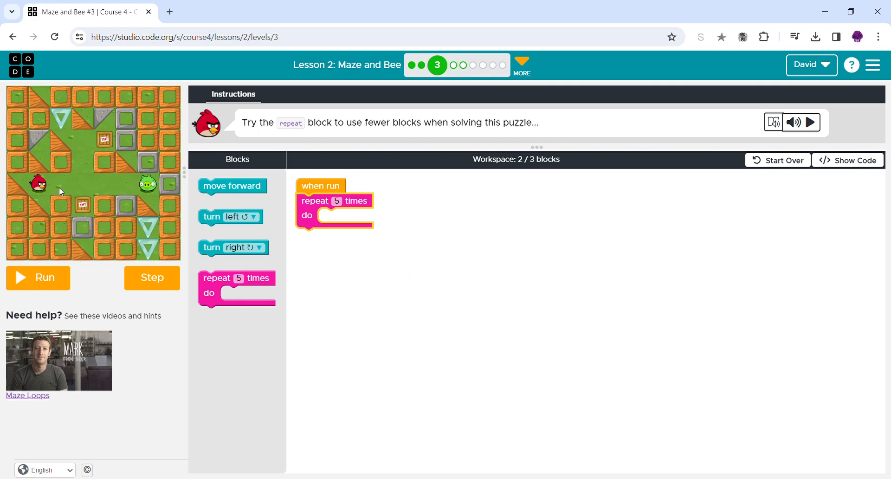
mouse_move(132, 190)
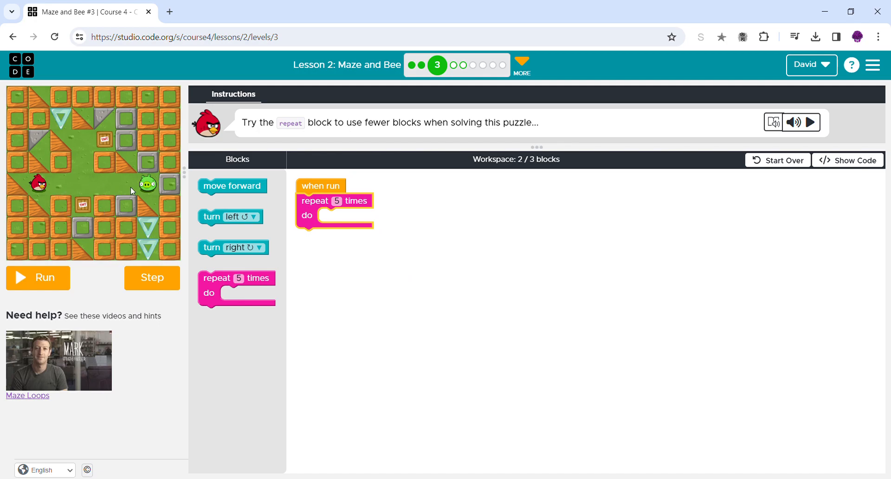
mouse_move(232, 200)
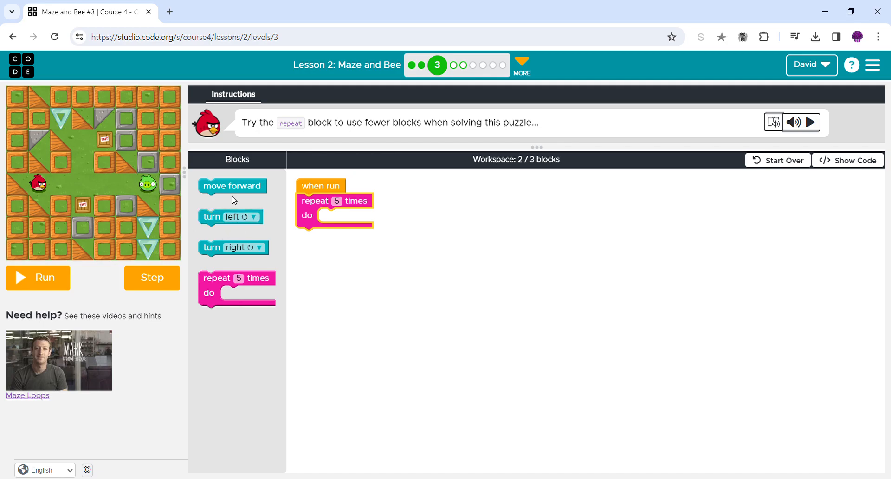
Place a move forward block into the do slot of the repeat 5 times loop
left_click_drag(232, 186, 352, 216)
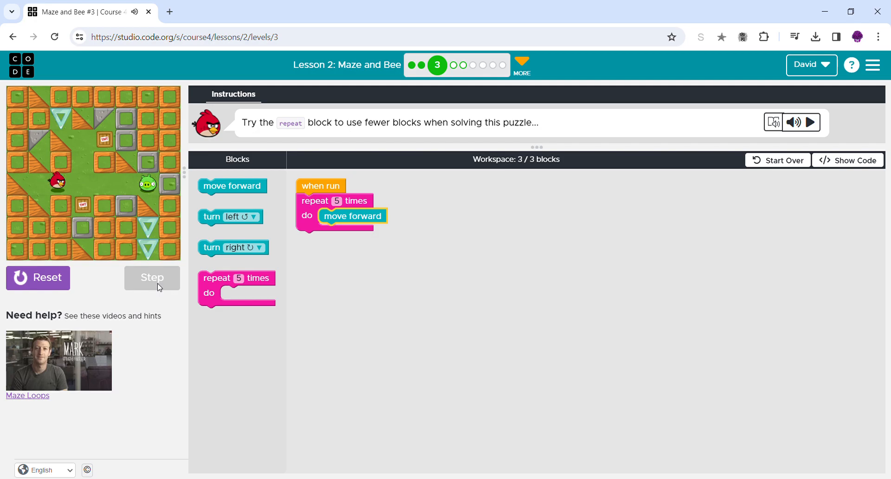
Step the bird five times along the maze until it lands on the pig
left_click(152, 278)
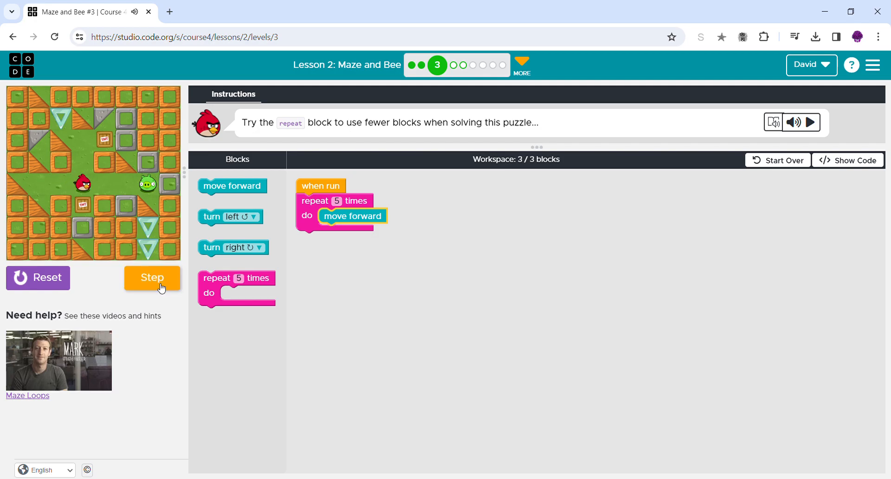
left_click(152, 278)
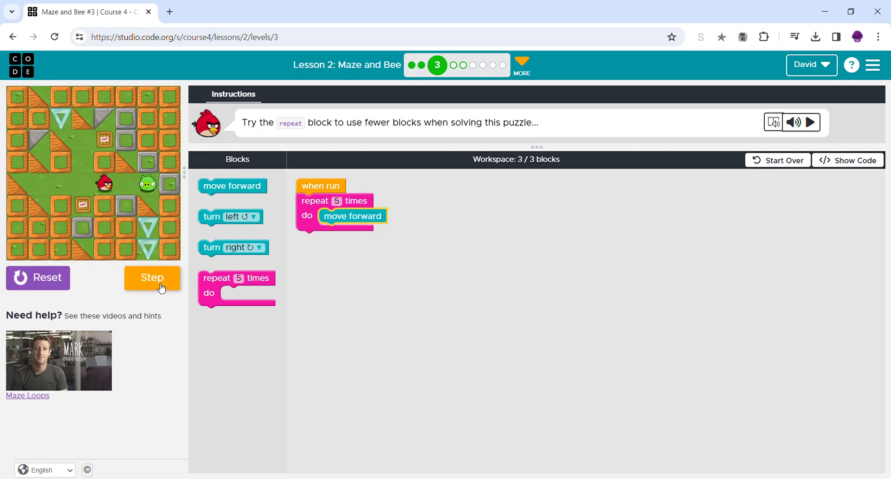
left_click(153, 278)
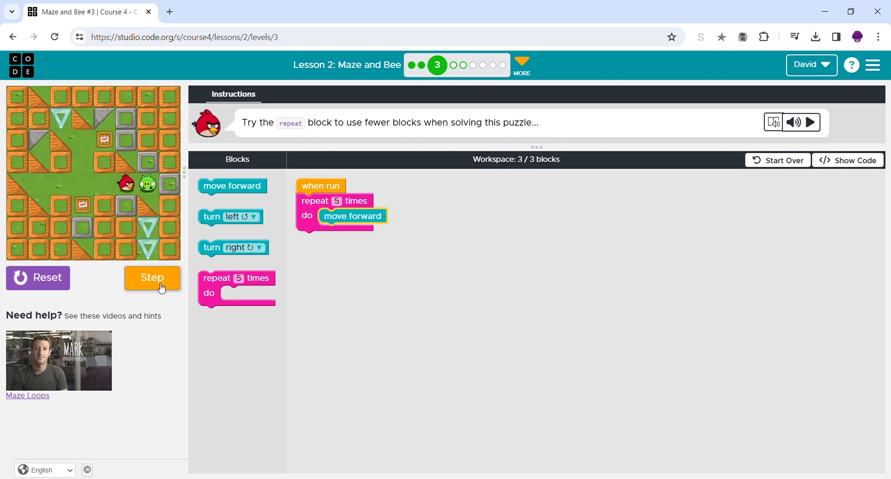
left_click(152, 278)
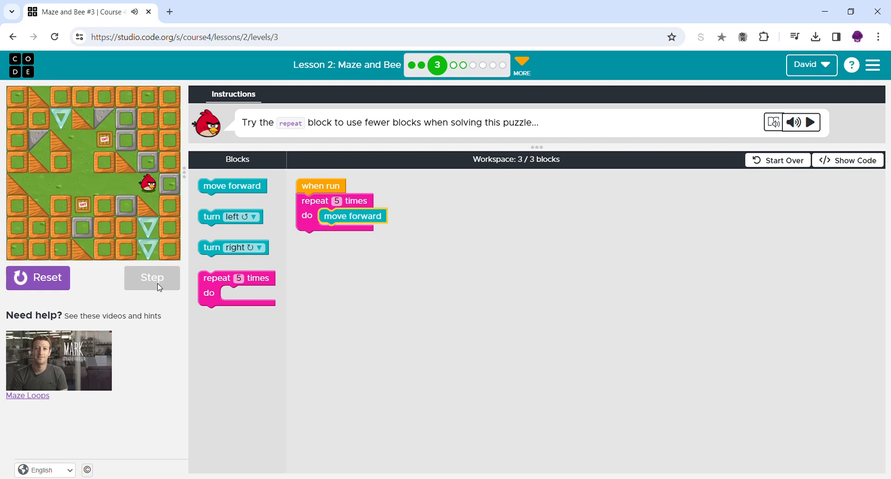
left_click(152, 277)
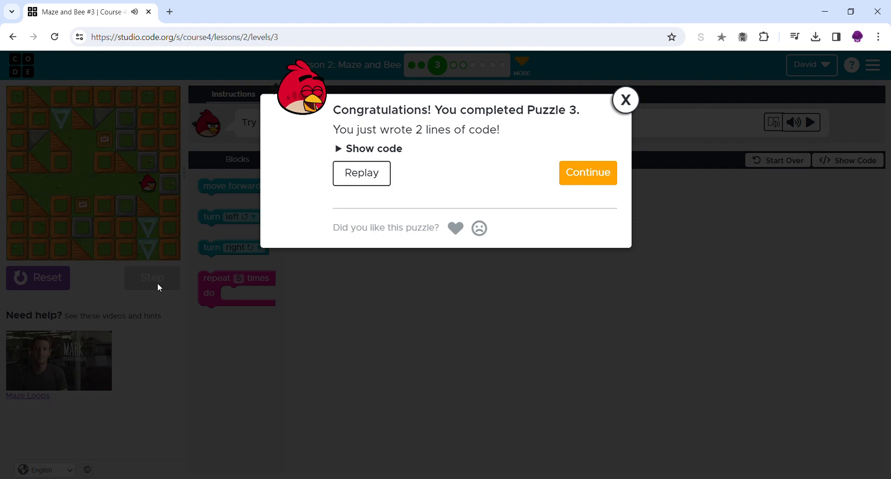
mouse_move(339, 117)
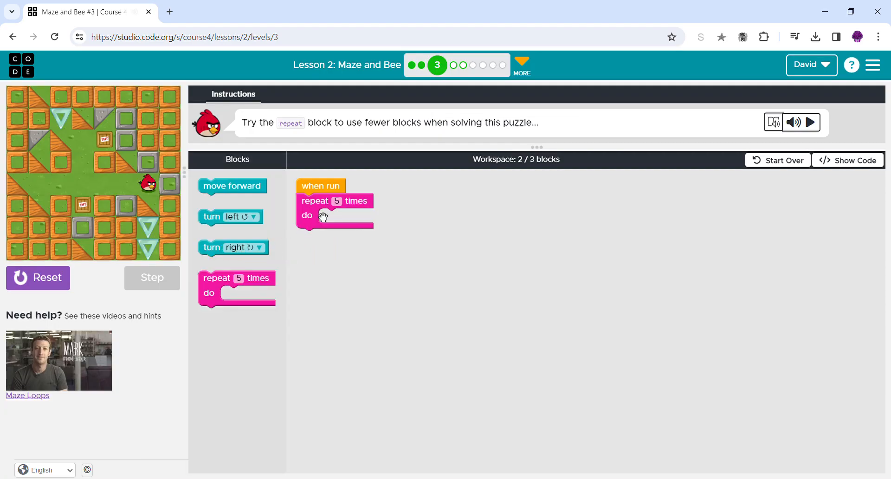
Remove the repeat loop, stack five move forward blocks under when run, and reset the bird
left_click_drag(334, 207, 230, 216)
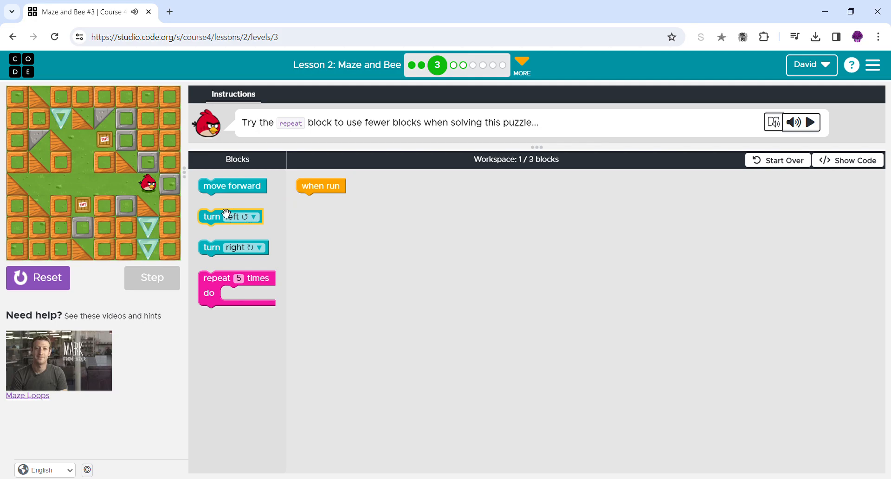
left_click_drag(232, 186, 330, 203)
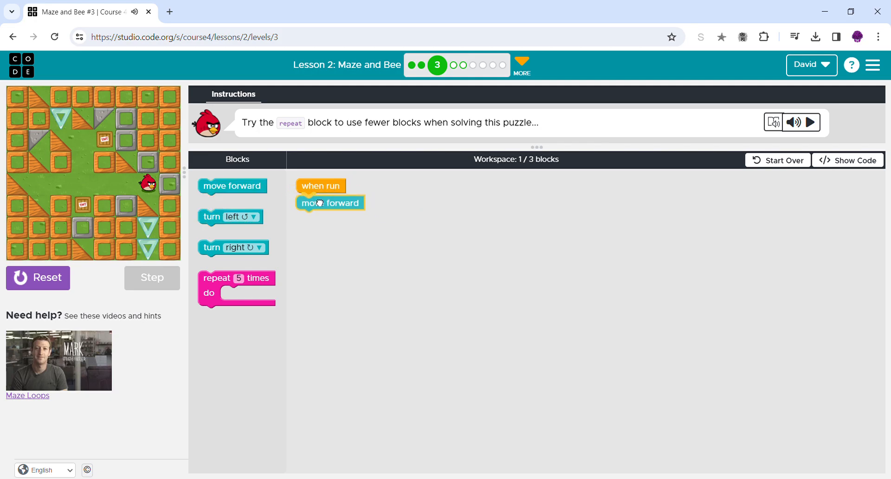
left_click_drag(232, 185, 330, 215)
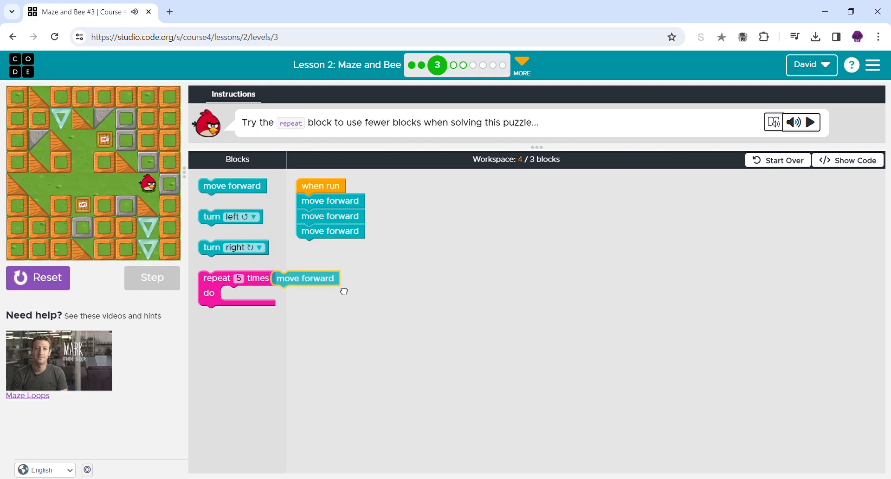
left_click_drag(305, 278, 330, 289)
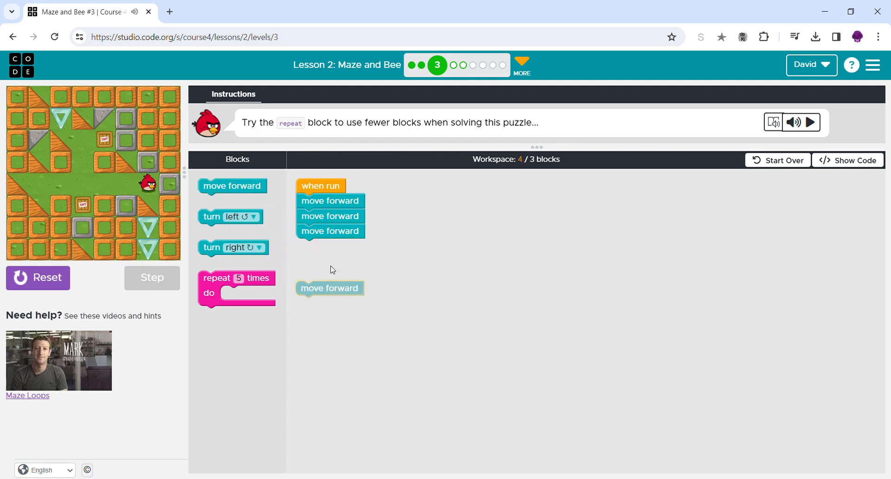
left_click_drag(329, 288, 329, 246)
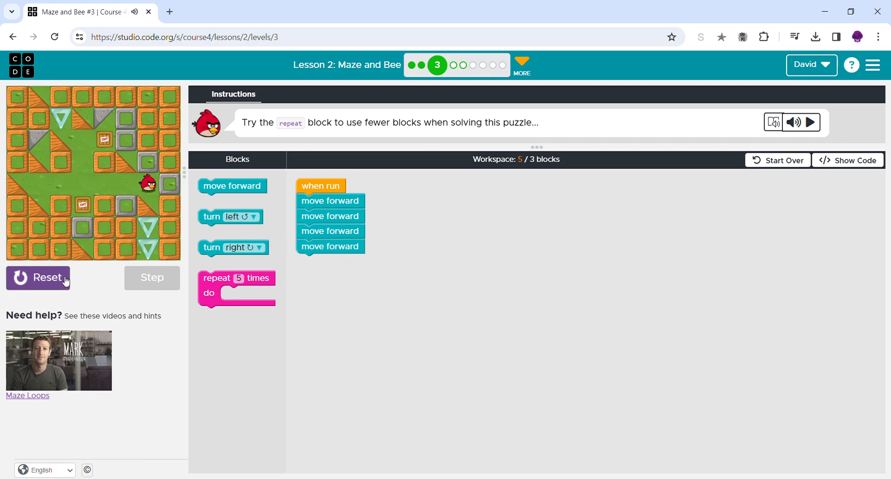
left_click(38, 277)
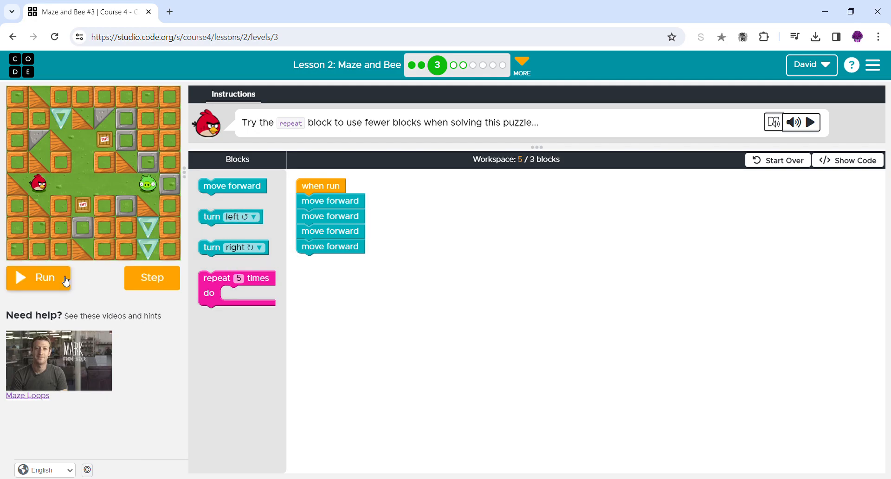
left_click_drag(233, 186, 347, 279)
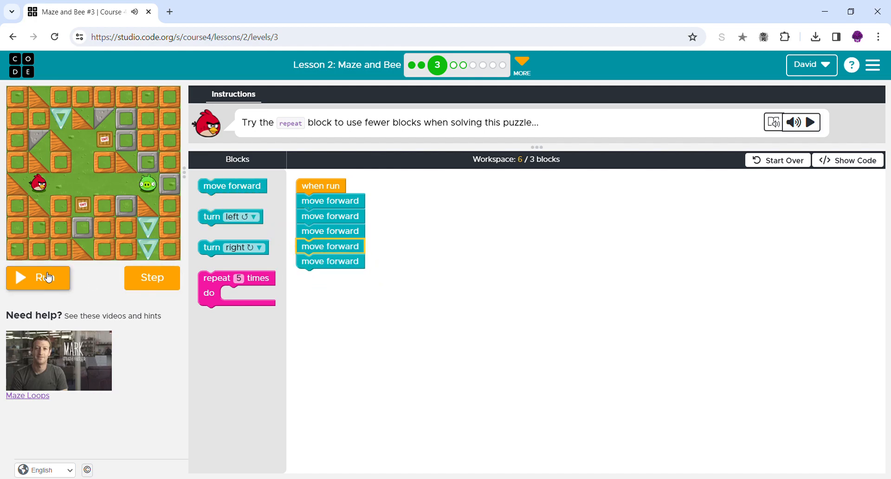
Run the five move forward blocks to reach the pig, then choose Try again
left_click(38, 278)
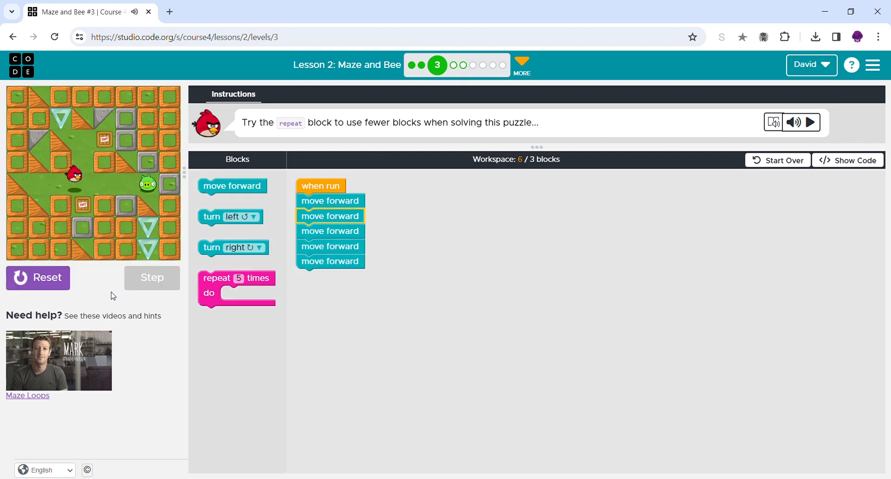
left_click(152, 278)
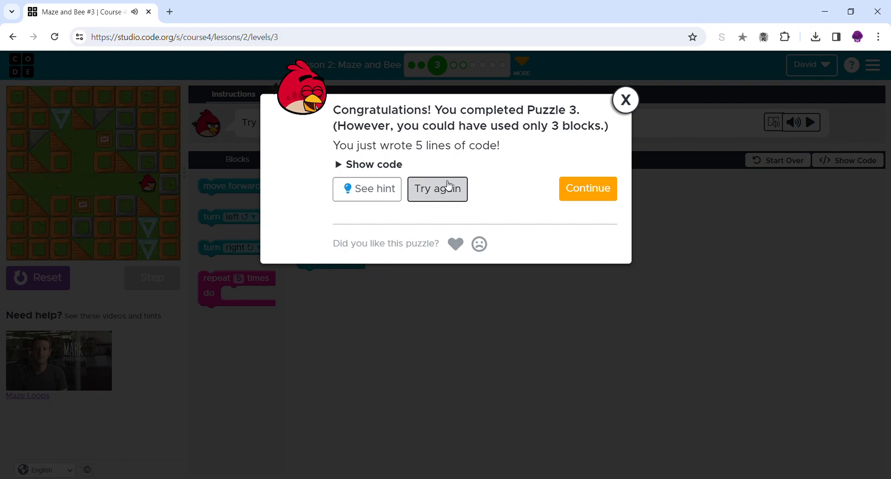
mouse_move(458, 198)
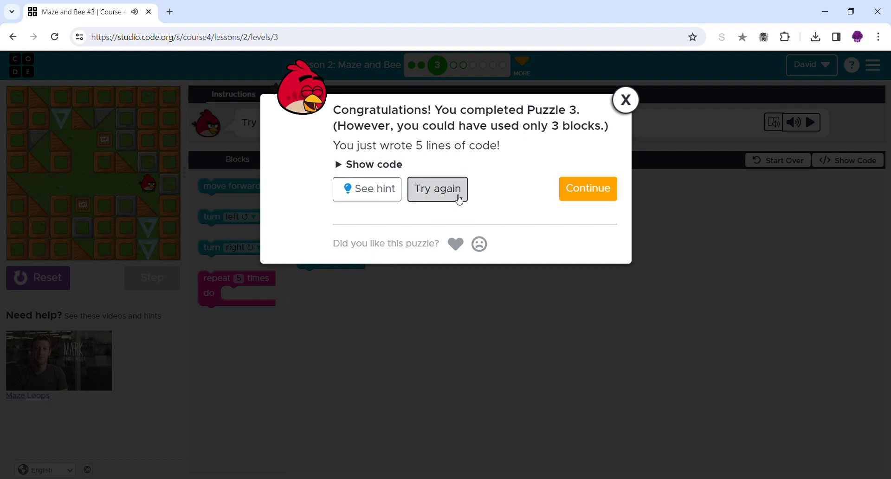
left_click(437, 188)
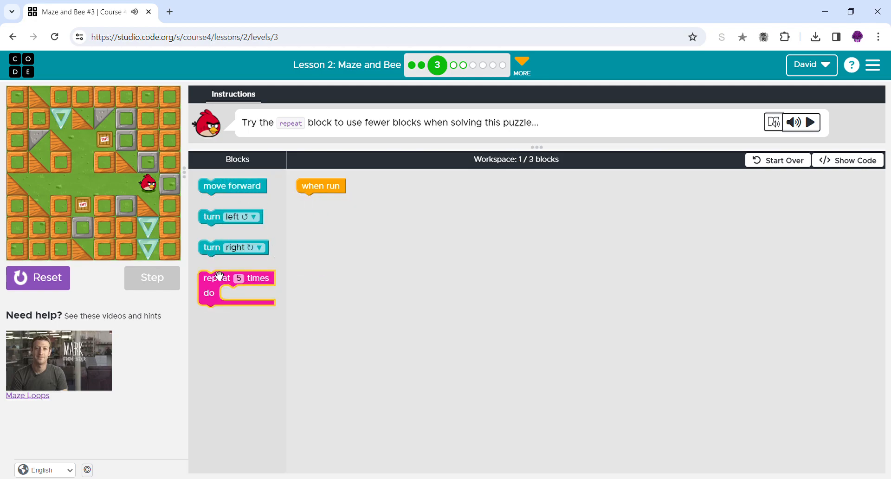
Attach repeat 5 times under when run with move forward inside, then run it
left_click_drag(236, 287, 335, 201)
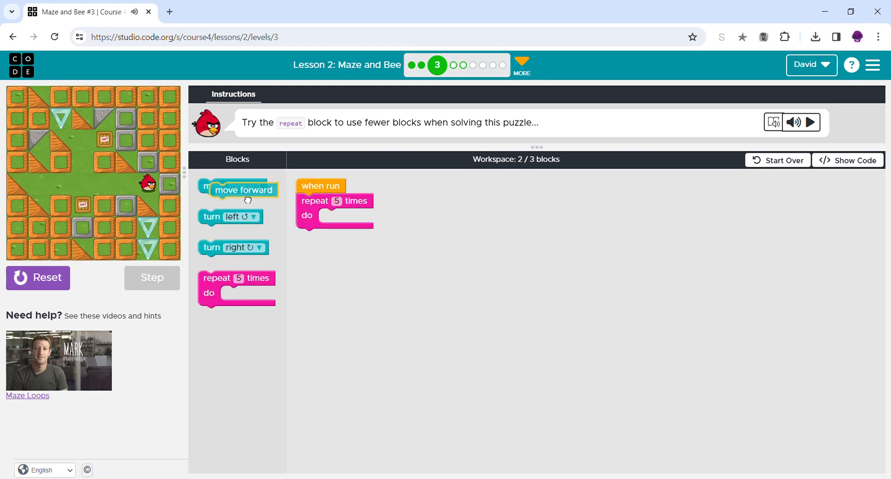
left_click_drag(243, 190, 353, 215)
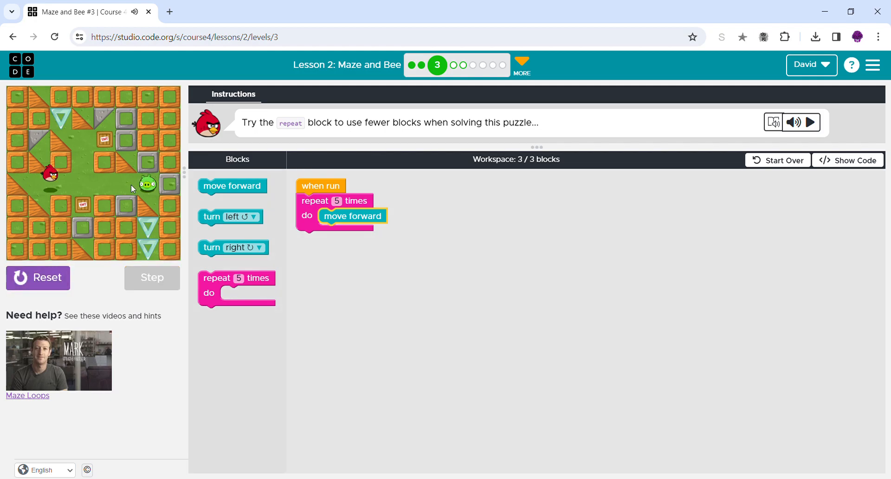
left_click(152, 278)
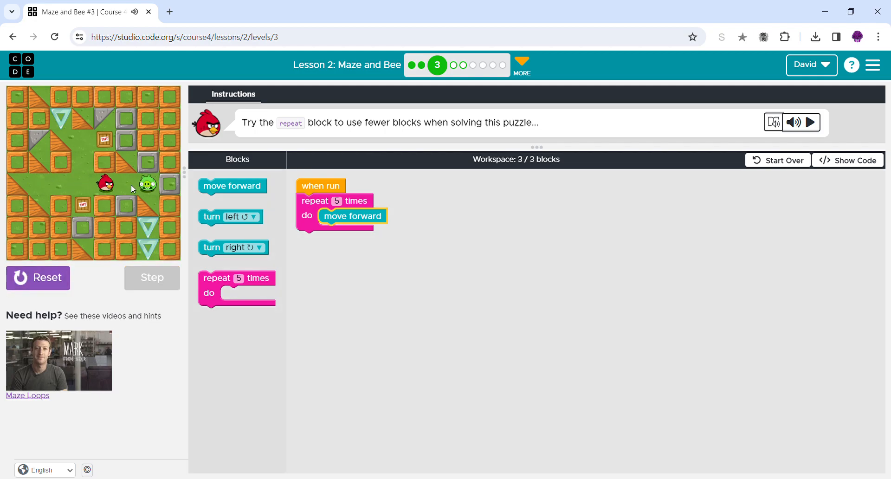